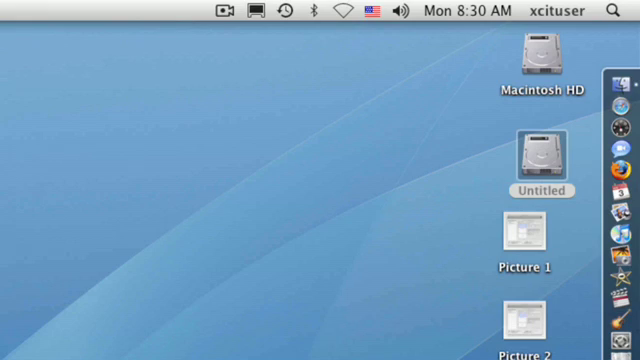
Step: Open Macintosh HD, go to Applications, and open the Utilities folder
{"action": "left_click", "coordinate": [620, 11]}
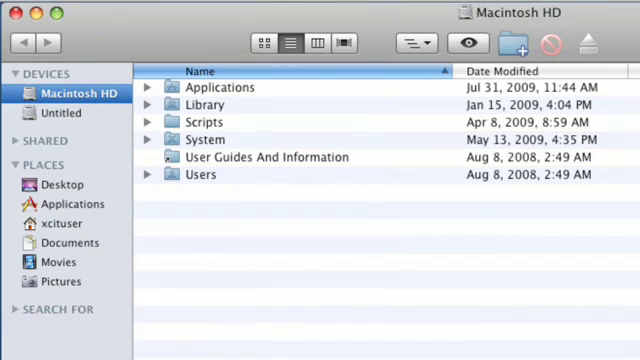
{"action": "left_click", "coordinate": [69, 204]}
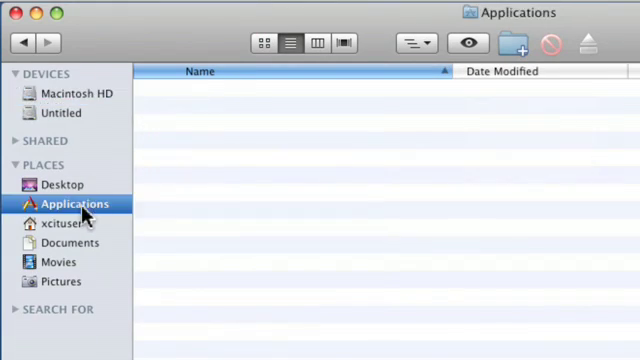
{"action": "left_click", "coordinate": [69, 203]}
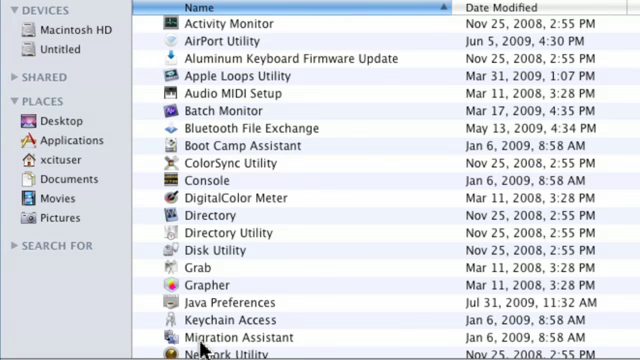
Step: Launch Disk Utility and select the 465.8 GB ST3500630AS drive
{"action": "double_click", "coordinate": [211, 249]}
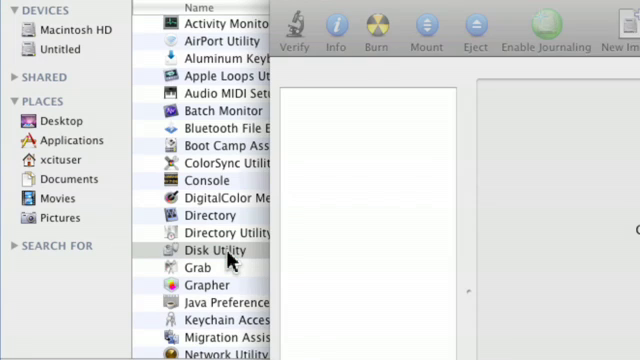
{"action": "double_click", "coordinate": [210, 249]}
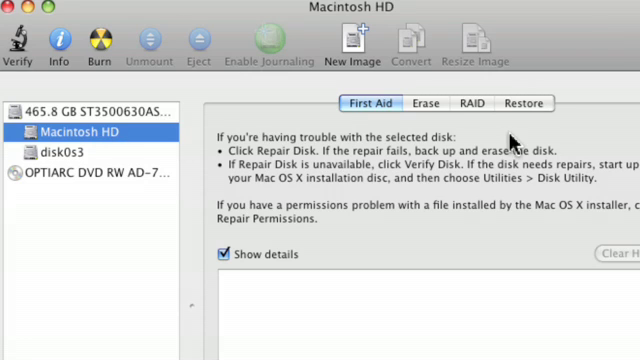
{"action": "left_click", "coordinate": [100, 108]}
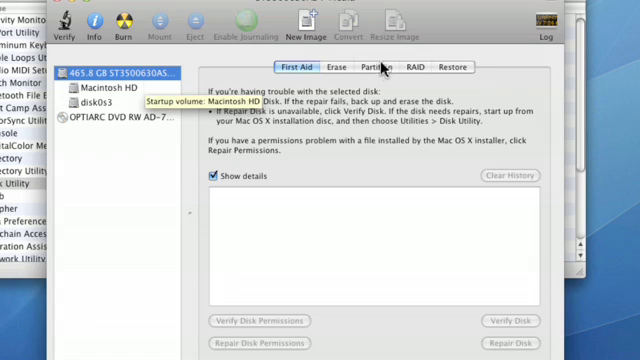
Step: Show the Partition tab and select Macintosh HD to see its 248.85 GB size
{"action": "left_click", "coordinate": [371, 68]}
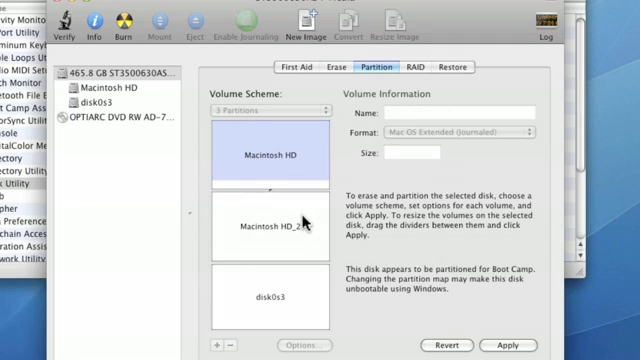
{"action": "mouse_move", "coordinate": [308, 235]}
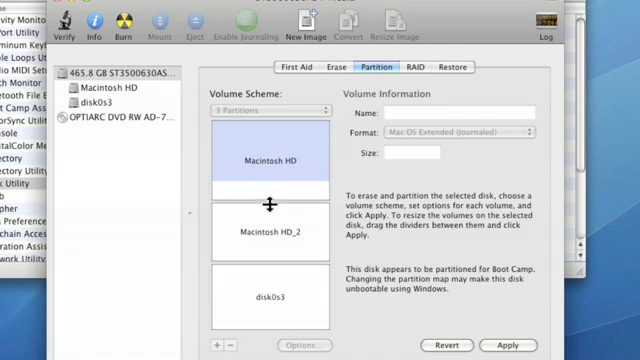
{"action": "left_click", "coordinate": [265, 160]}
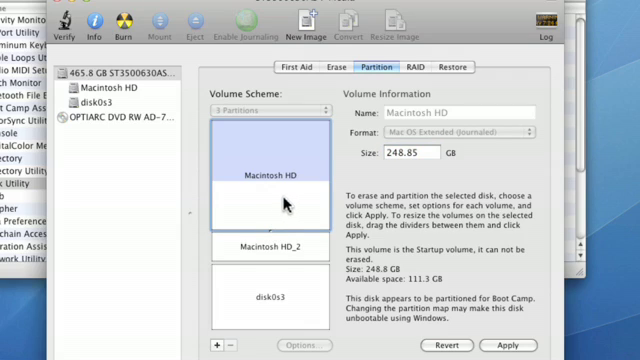
Step: Remove Macintosh HD_2, enlarge Macintosh HD to 266.86 GB, and check the 150.57 GB disk0s3
{"action": "left_click", "coordinate": [268, 247]}
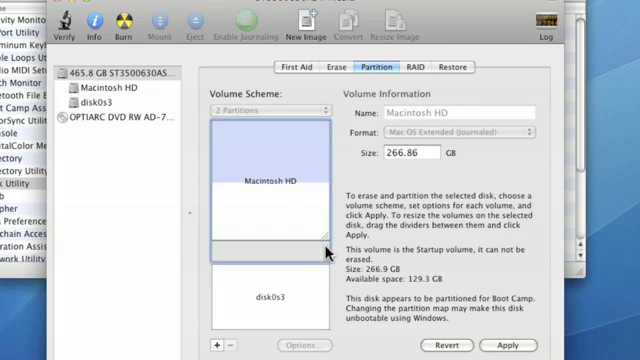
{"action": "left_click", "coordinate": [260, 290]}
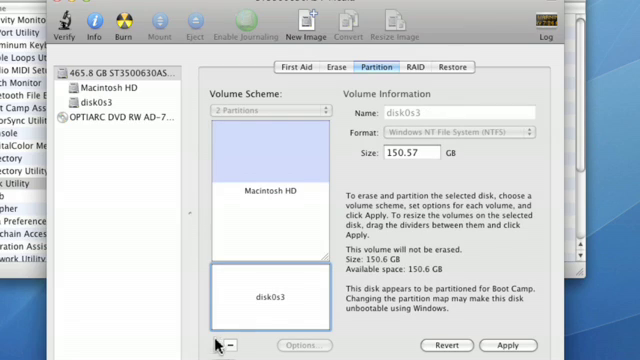